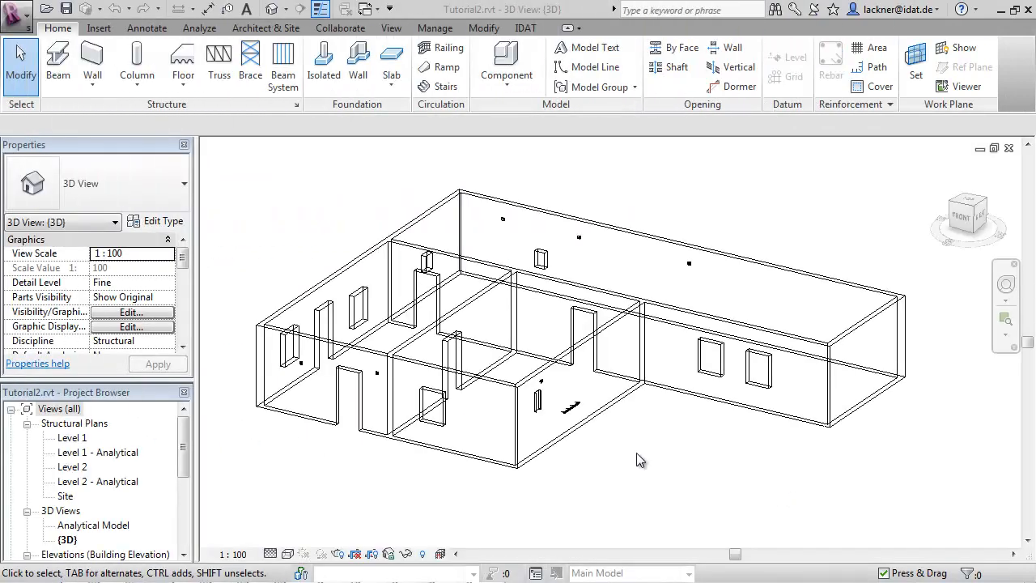
{"action": "mouse_move", "coordinate": [618, 448]}
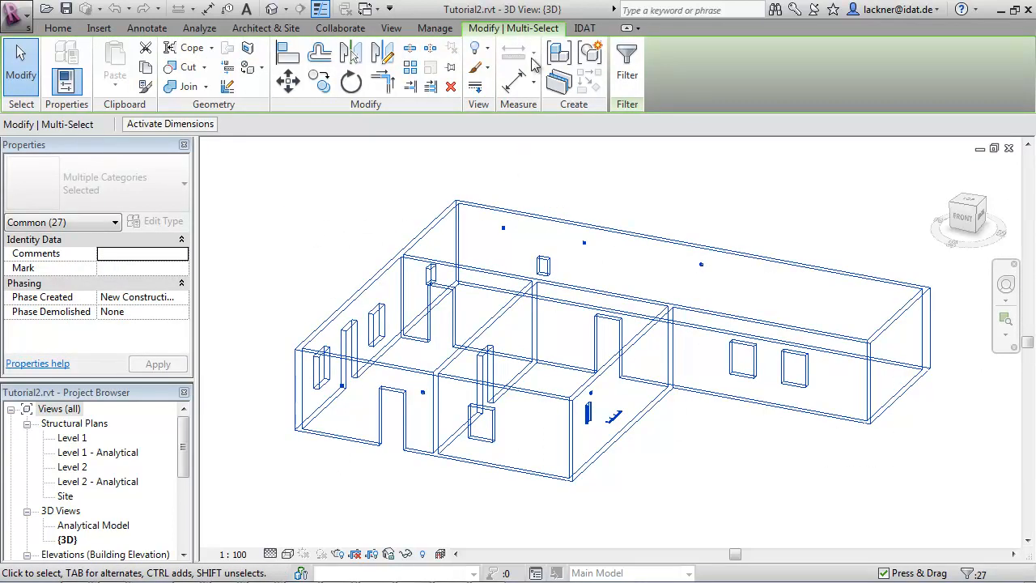
Run IDAT Opening reinforcement to place bars around all door and window openings.
{"action": "left_click", "coordinate": [584, 28]}
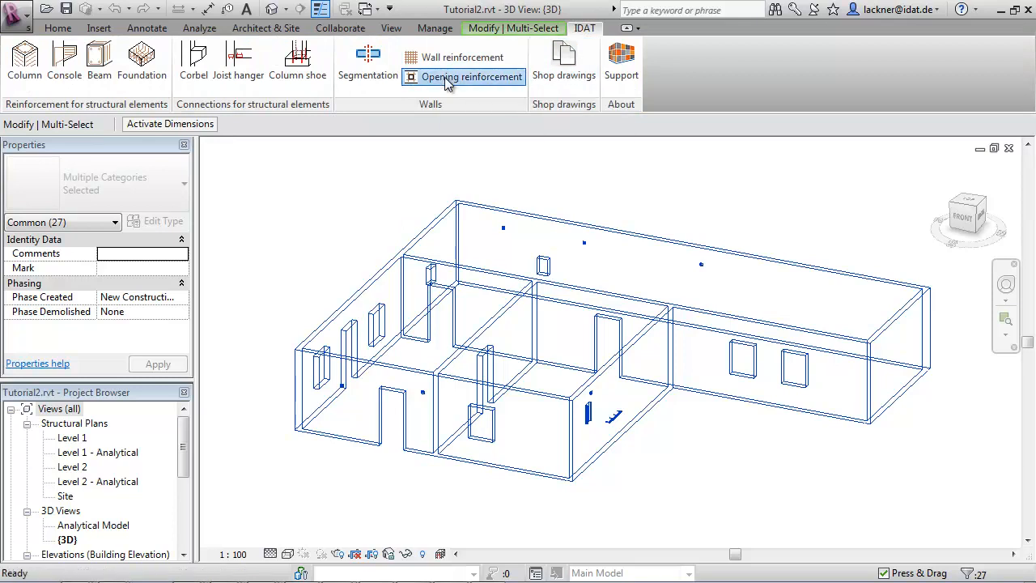
{"action": "left_click", "coordinate": [473, 76]}
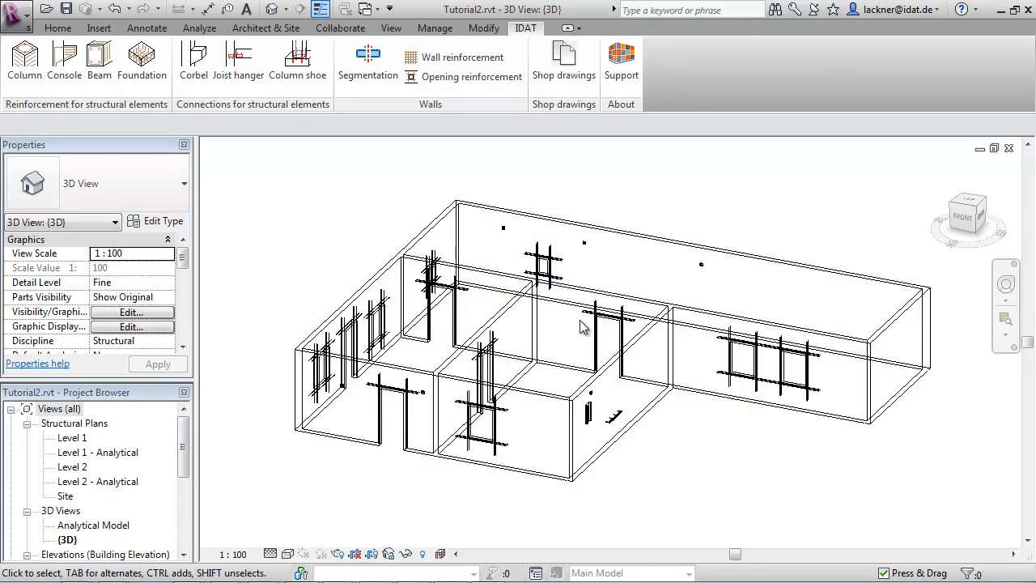
{"action": "scroll", "scroll_direction": "up", "scroll_amount": 3}
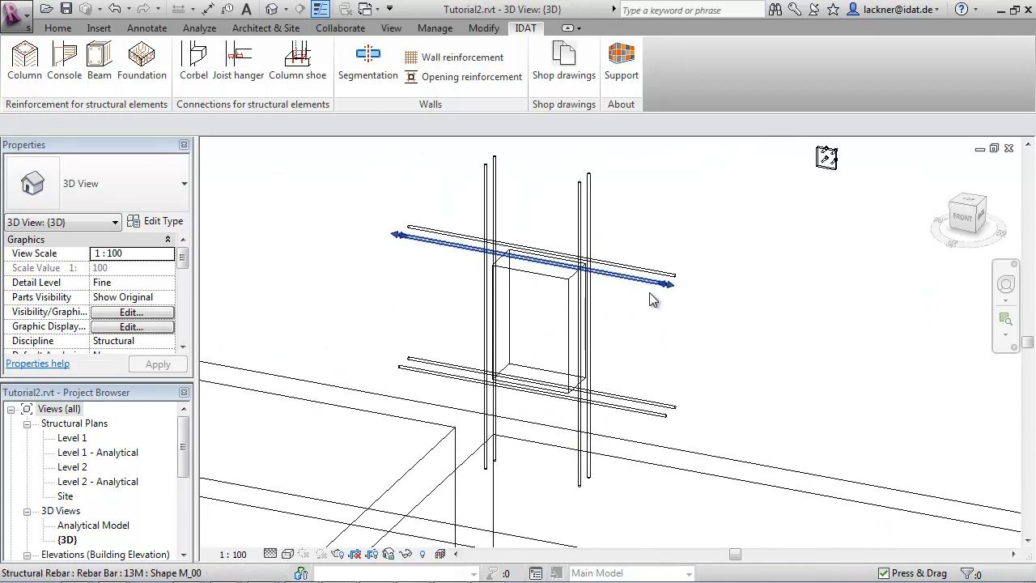
{"action": "left_click", "coordinate": [531, 243]}
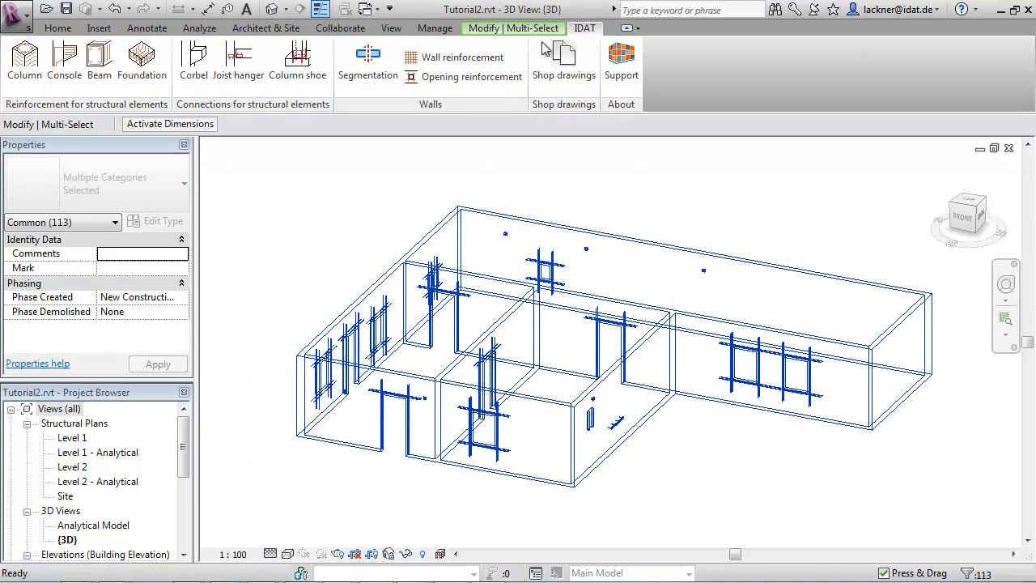
Run IDAT Segmentation to split the reinforced walls into assembly Parts 001.
{"action": "left_click", "coordinate": [368, 62]}
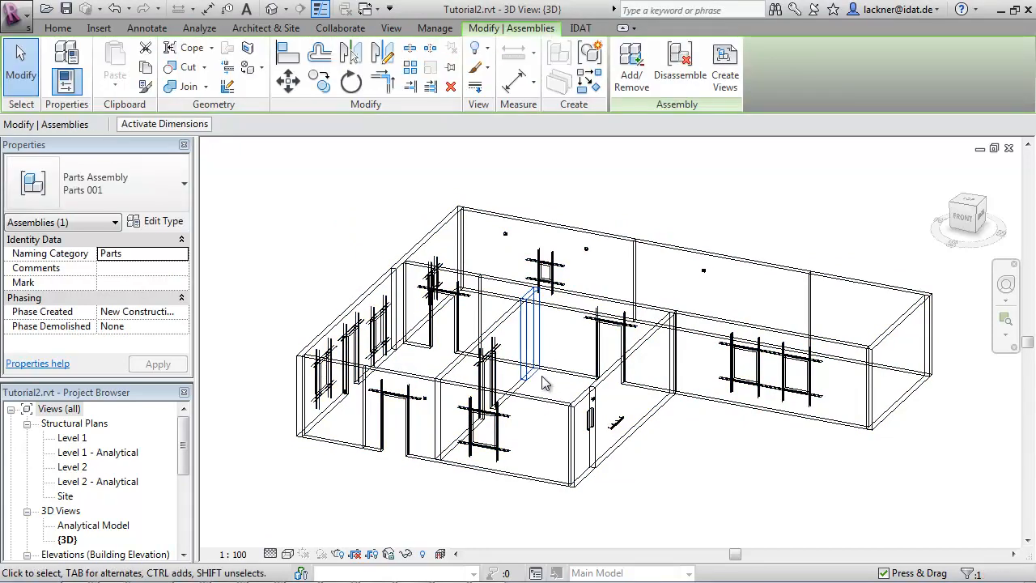
Inspect the left corner wall parts and show the model as separate precast parts.
{"action": "left_click_drag", "start_coordinate": [542, 380], "coordinate": [664, 340]}
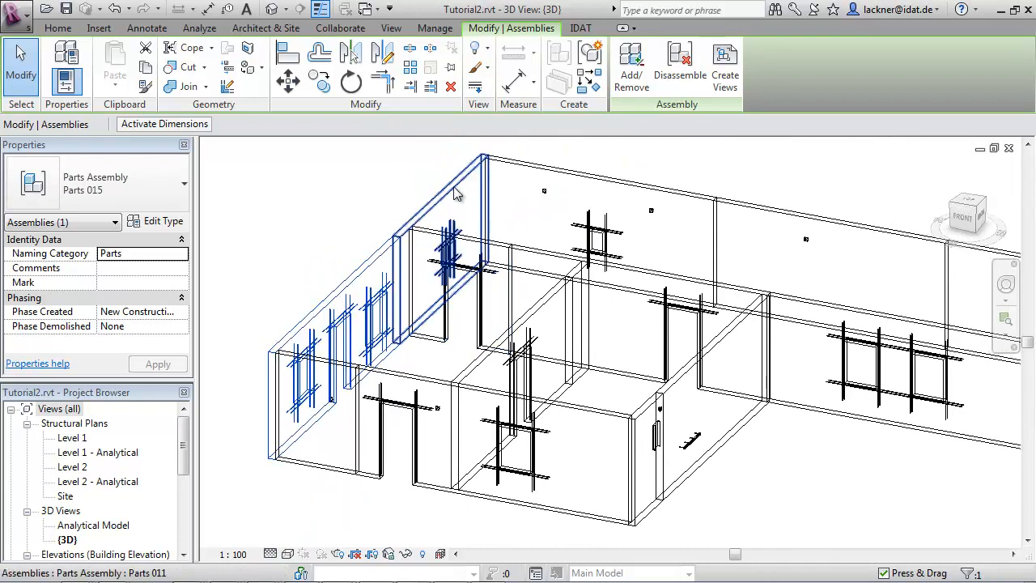
{"action": "left_click", "coordinate": [547, 251]}
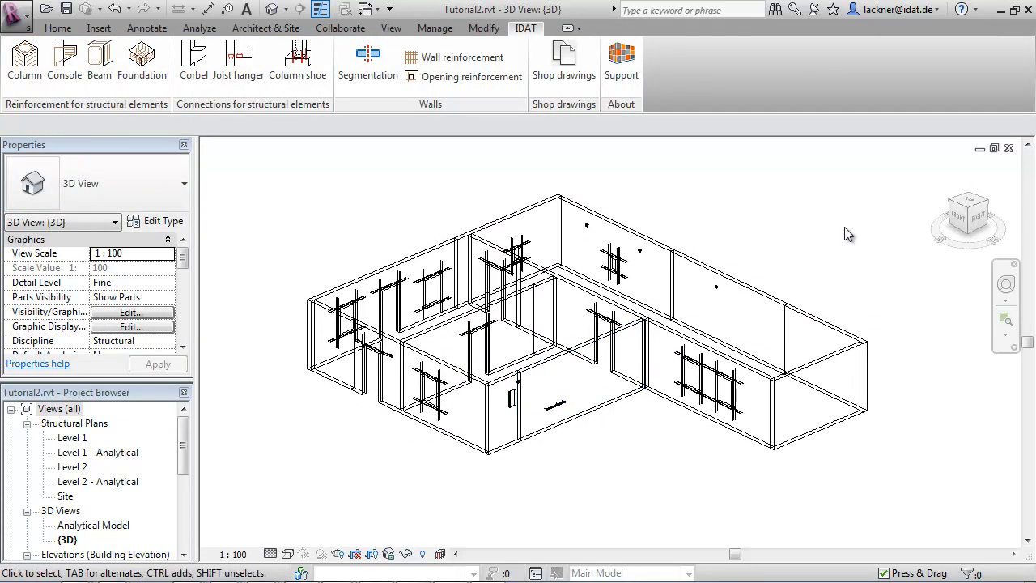
Select the right wing's six wall parts and go to the IDAT reinforcement tools.
{"action": "left_click", "coordinate": [777, 295]}
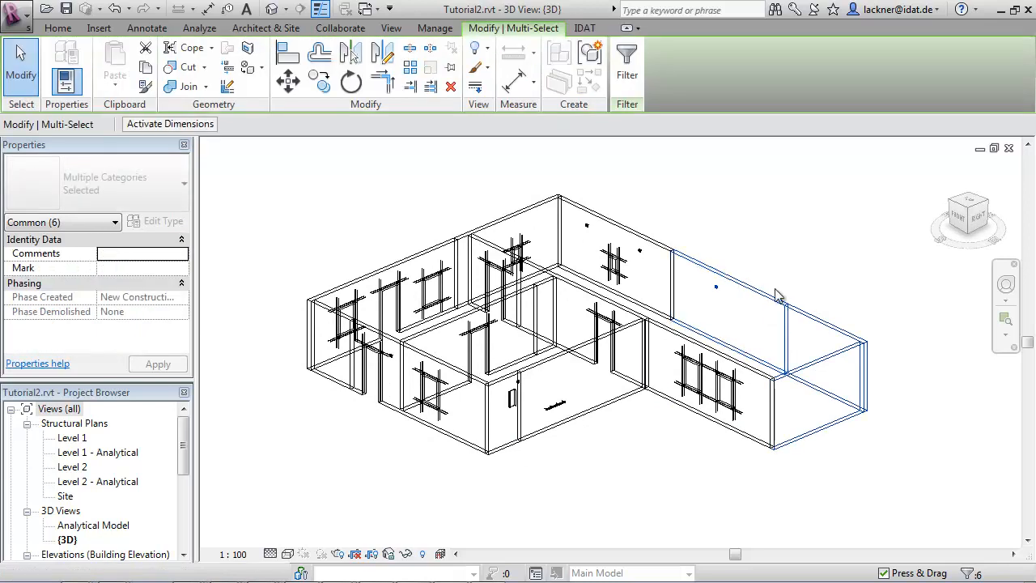
{"action": "left_click", "coordinate": [583, 28]}
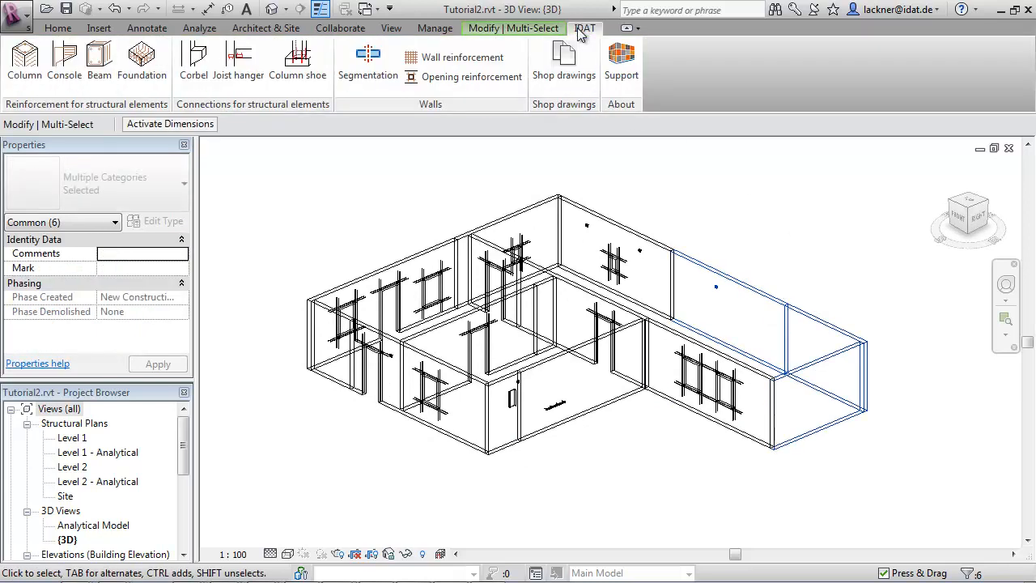
{"action": "mouse_move", "coordinate": [453, 58]}
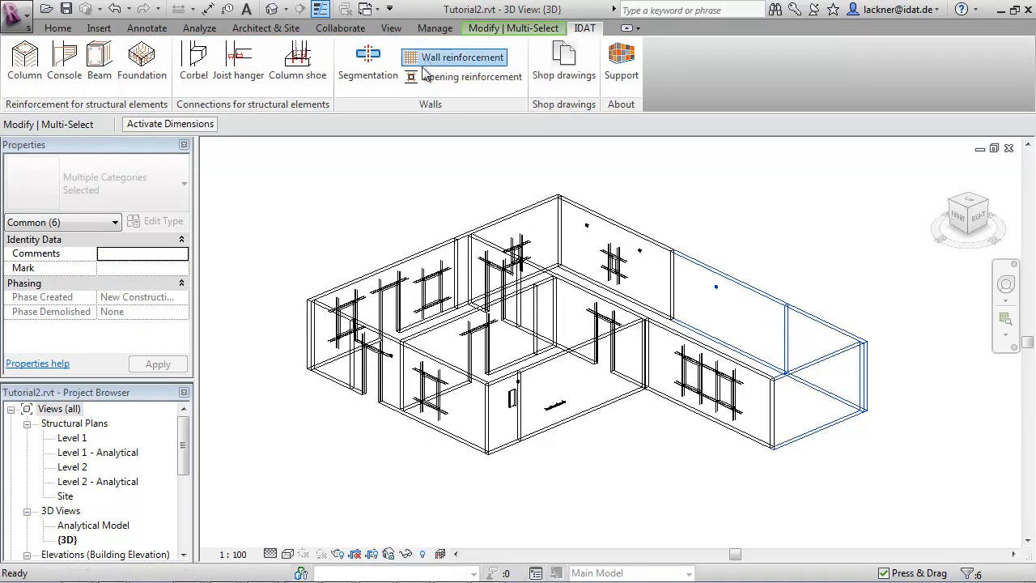